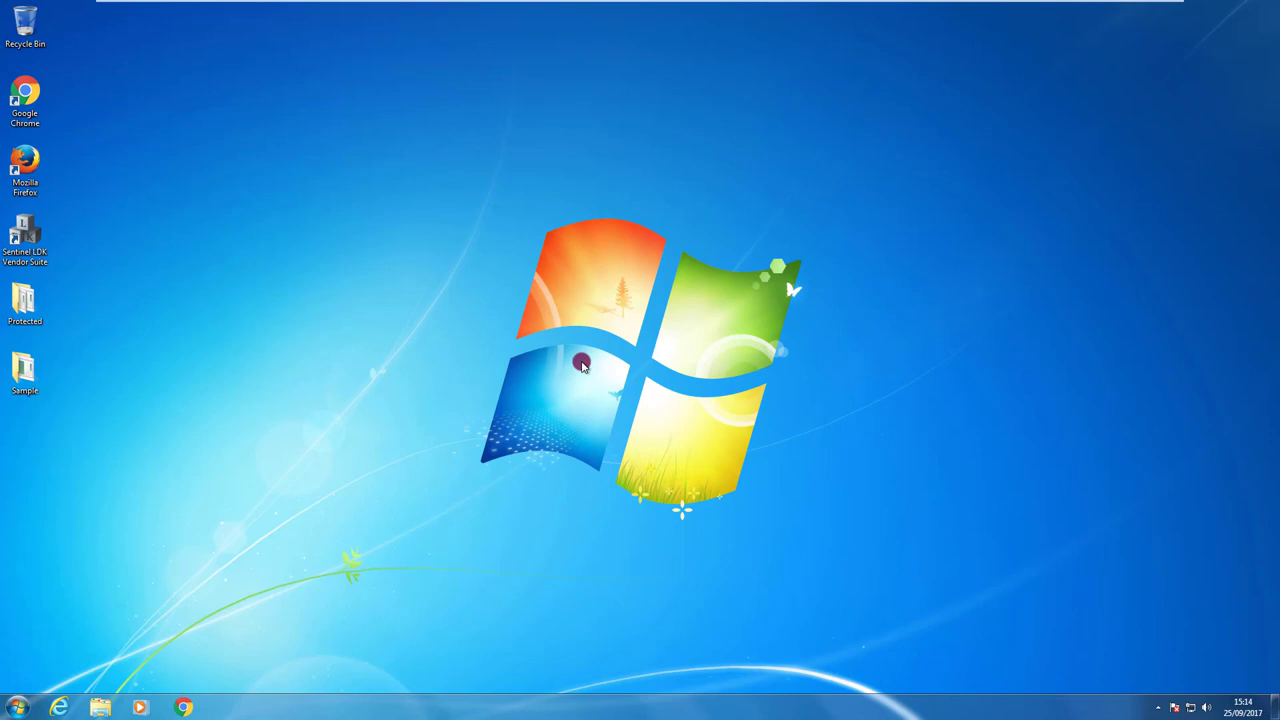
- Launch the Sentinel Master Wizard from the Vendor Suite's Additional Tools list
double_click(24, 236)
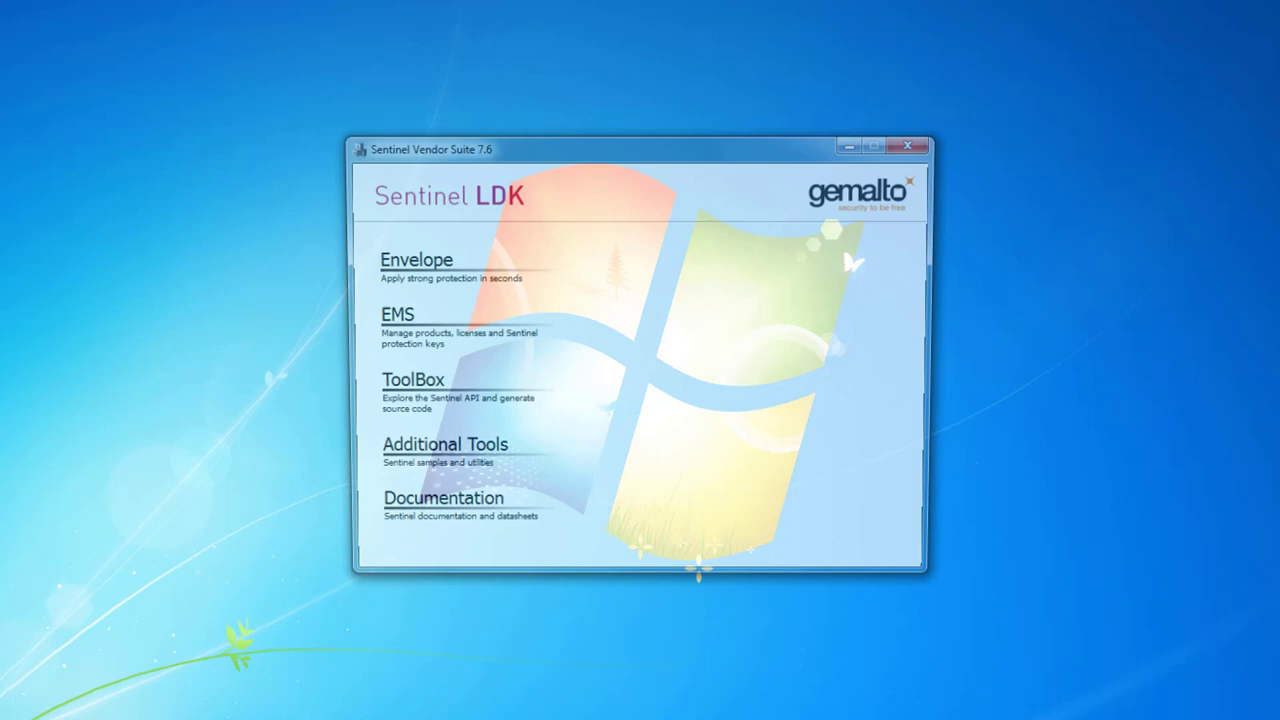
click(444, 444)
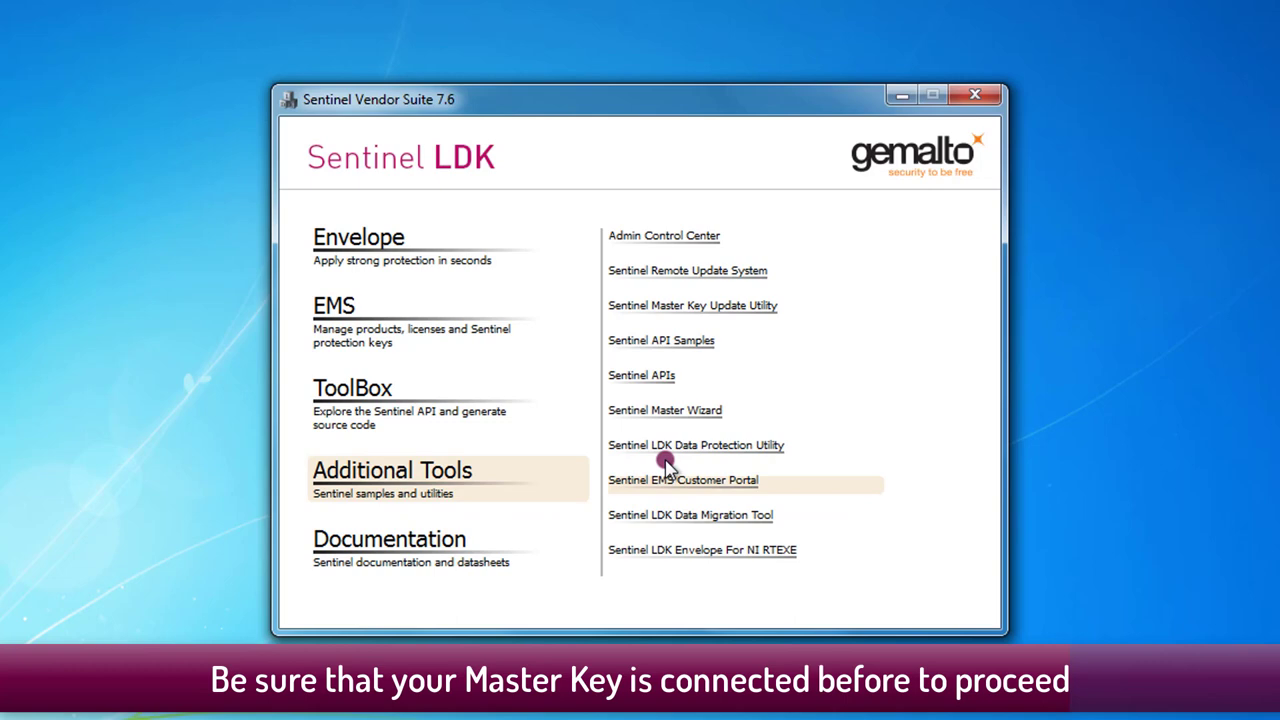
mouse_move(712, 418)
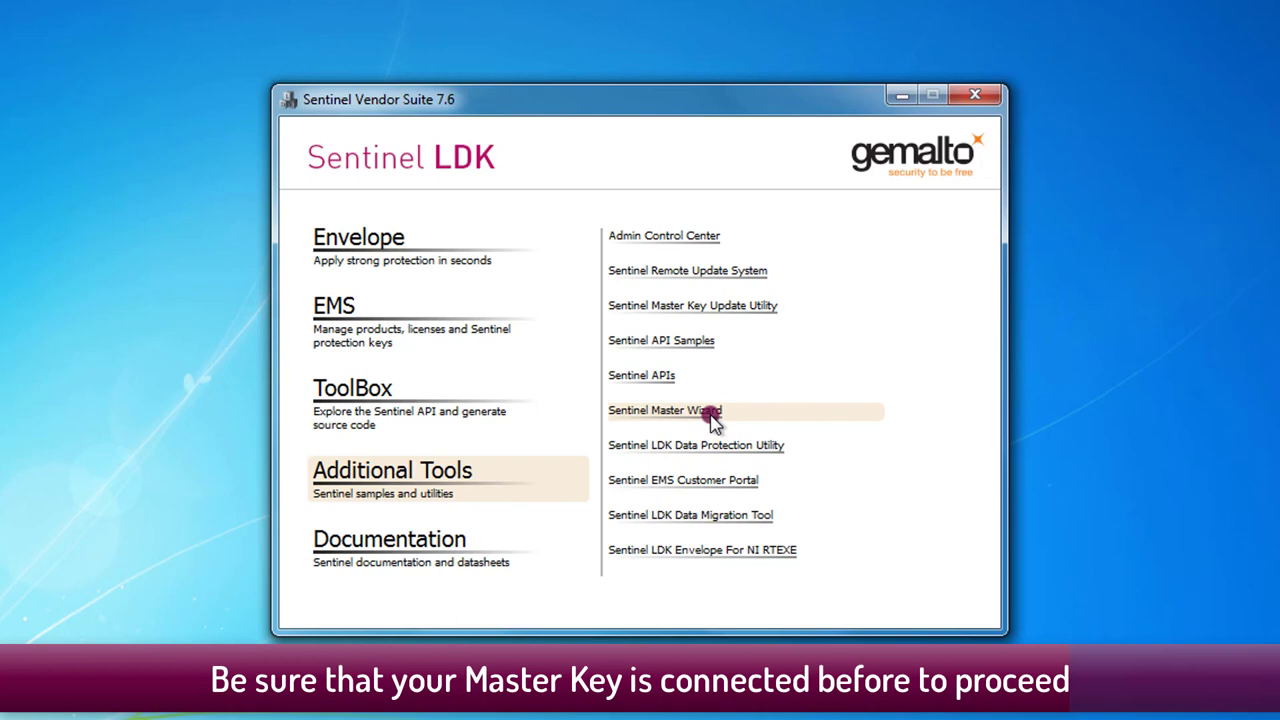
click(664, 410)
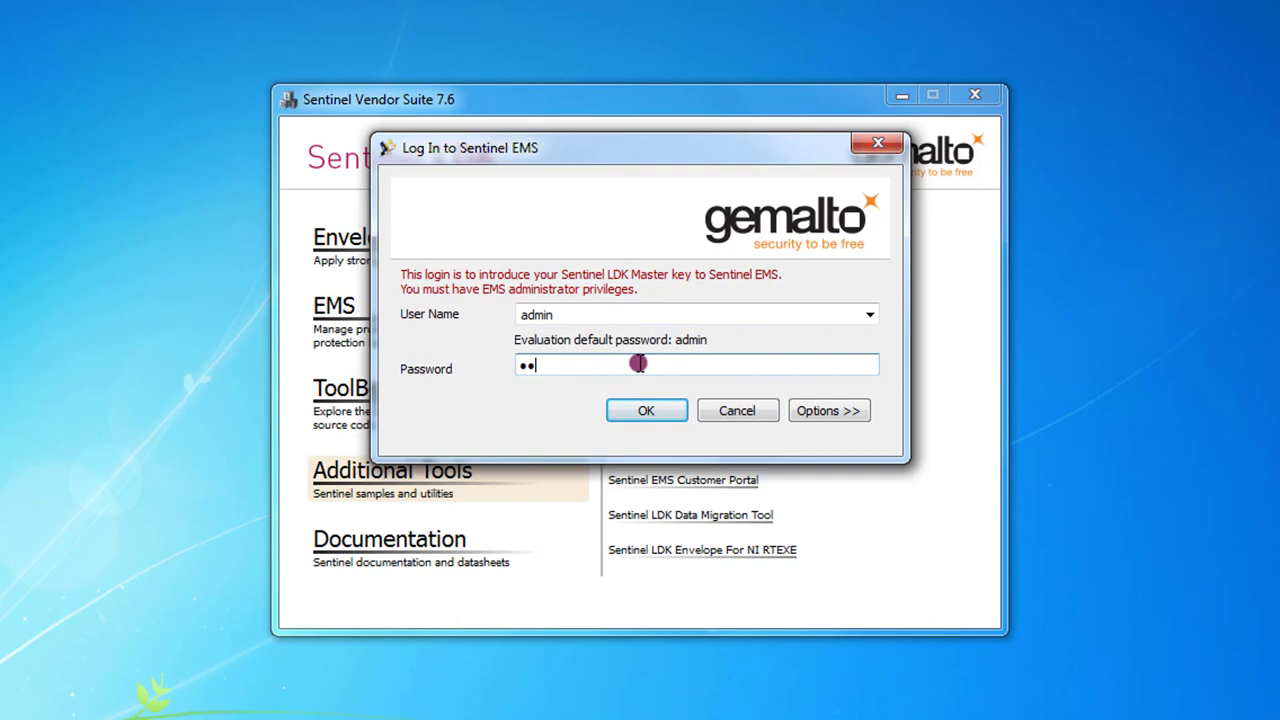
- Log in to Sentinel EMS as admin and select downloading from the Gemalto website
click(644, 410)
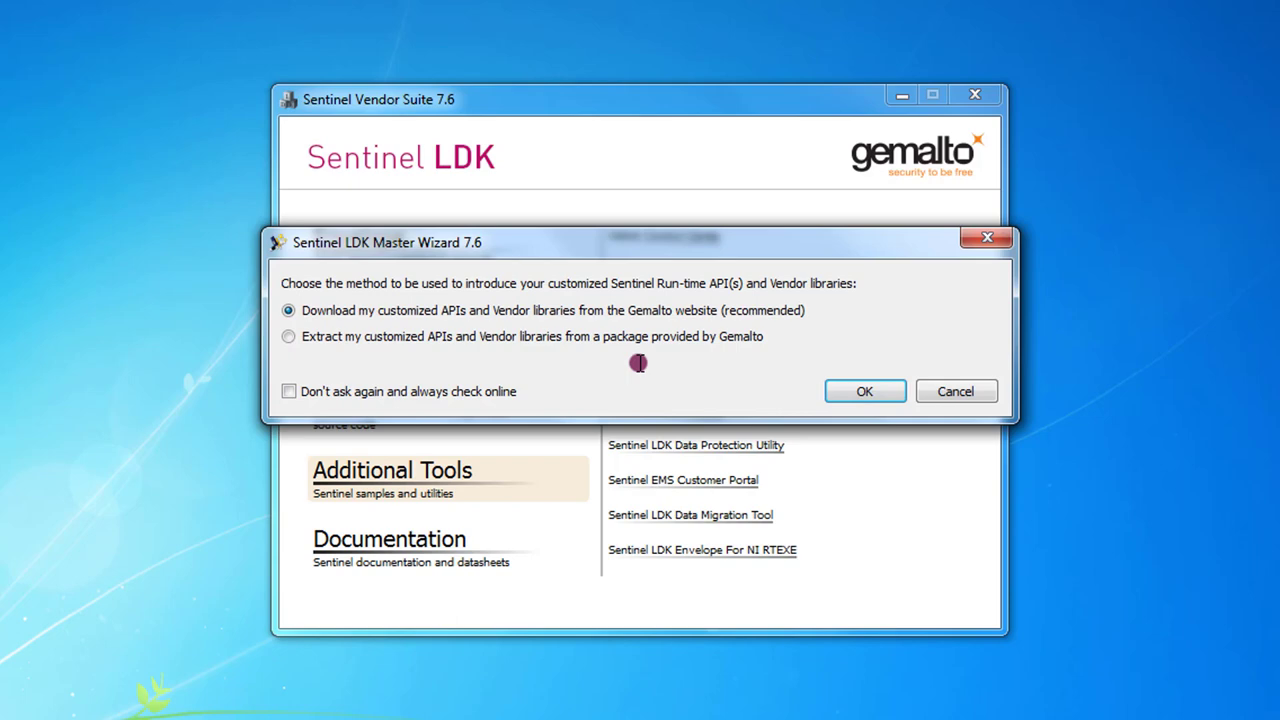
click(288, 336)
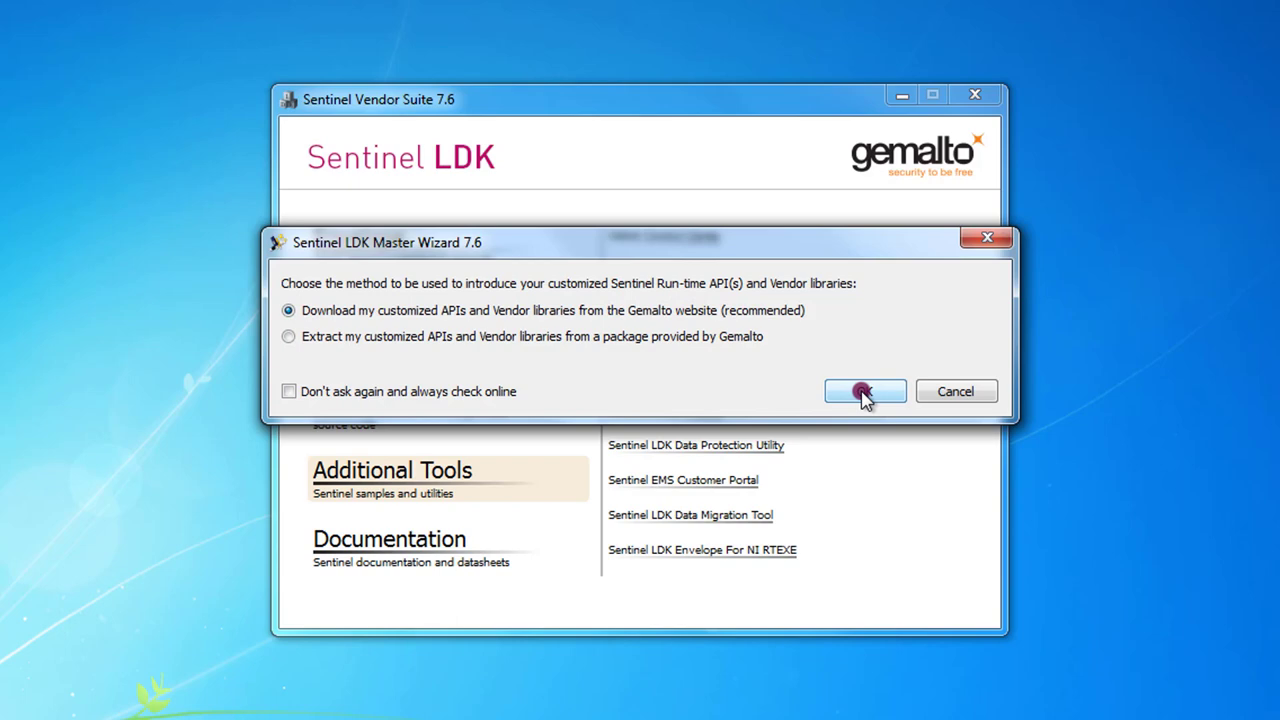
- Confirm the Gemalto website download method and accept the Sentinel Vendor Key details
click(864, 390)
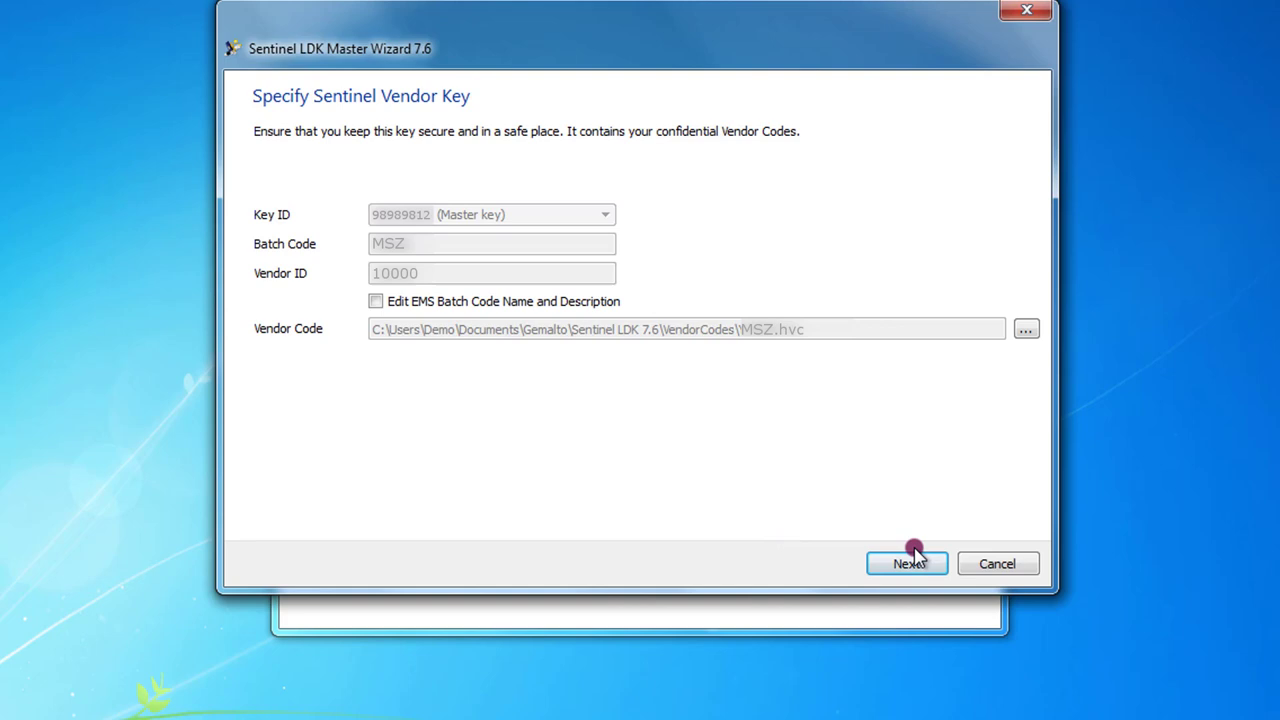
click(906, 564)
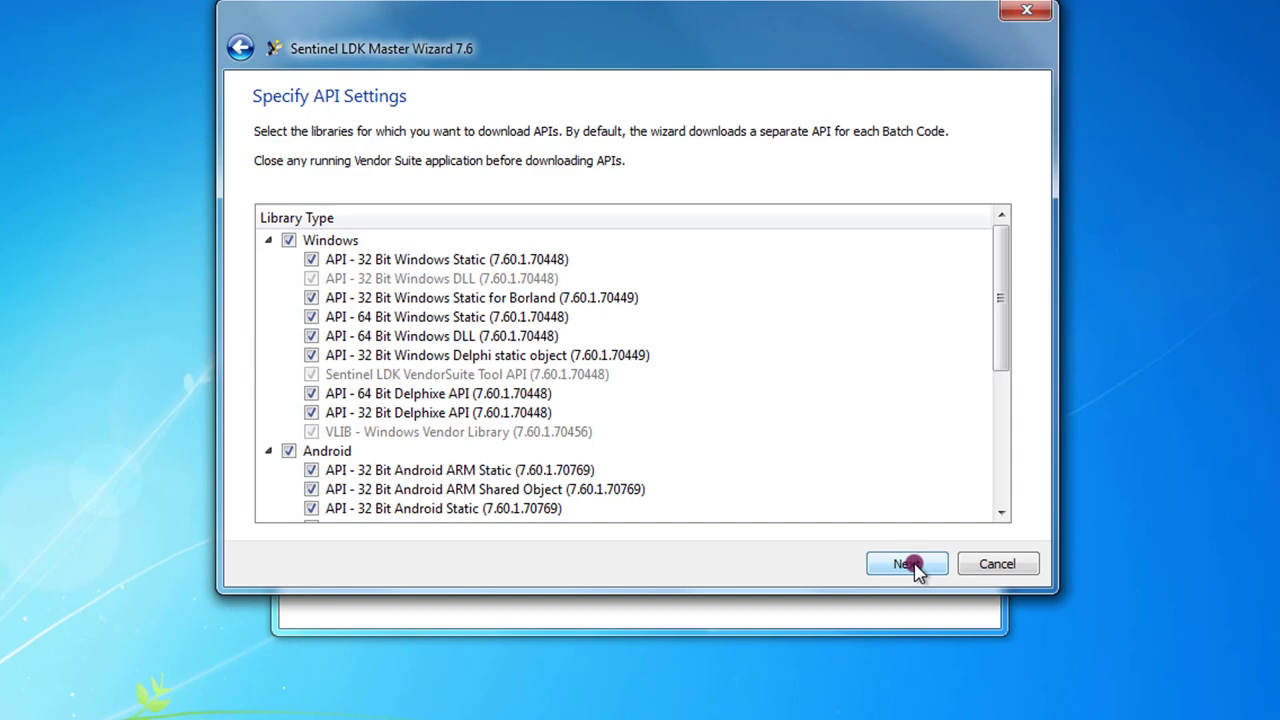
- Accept all checked API libraries and start downloading the customized libraries
click(904, 564)
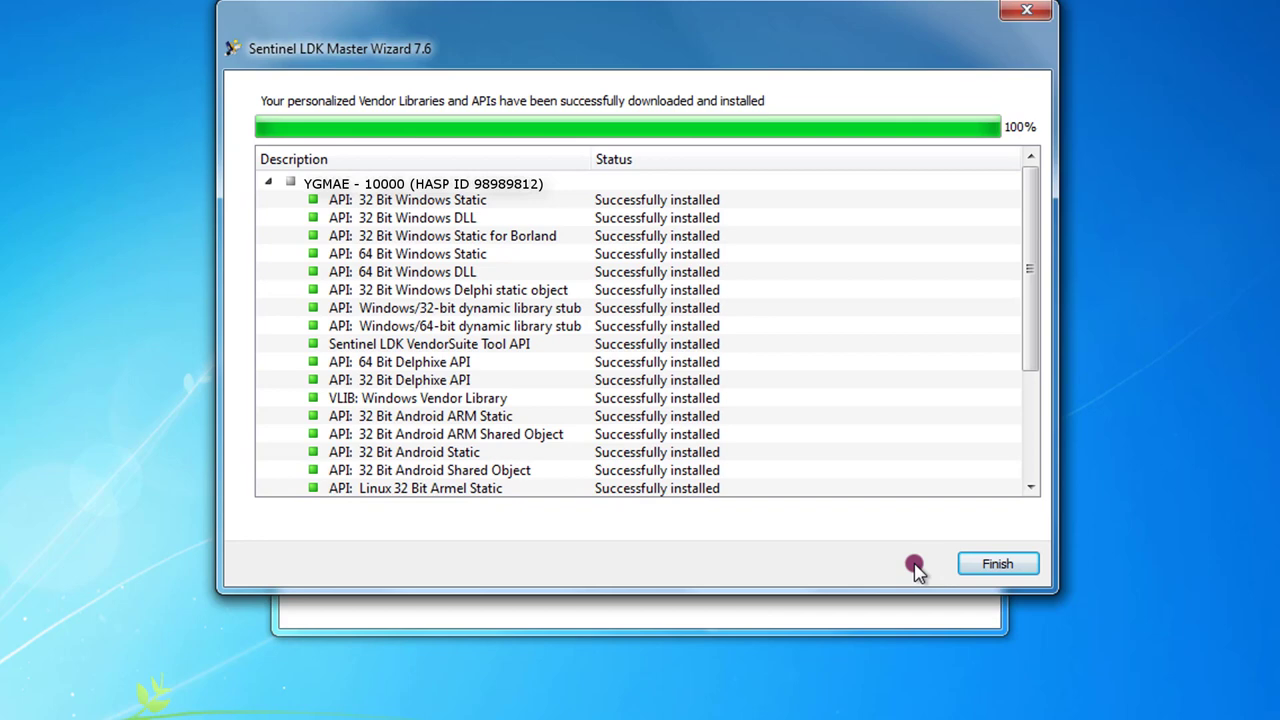
- Finish the completed Master Wizard, returning to the Vendor Suite launcher
click(996, 564)
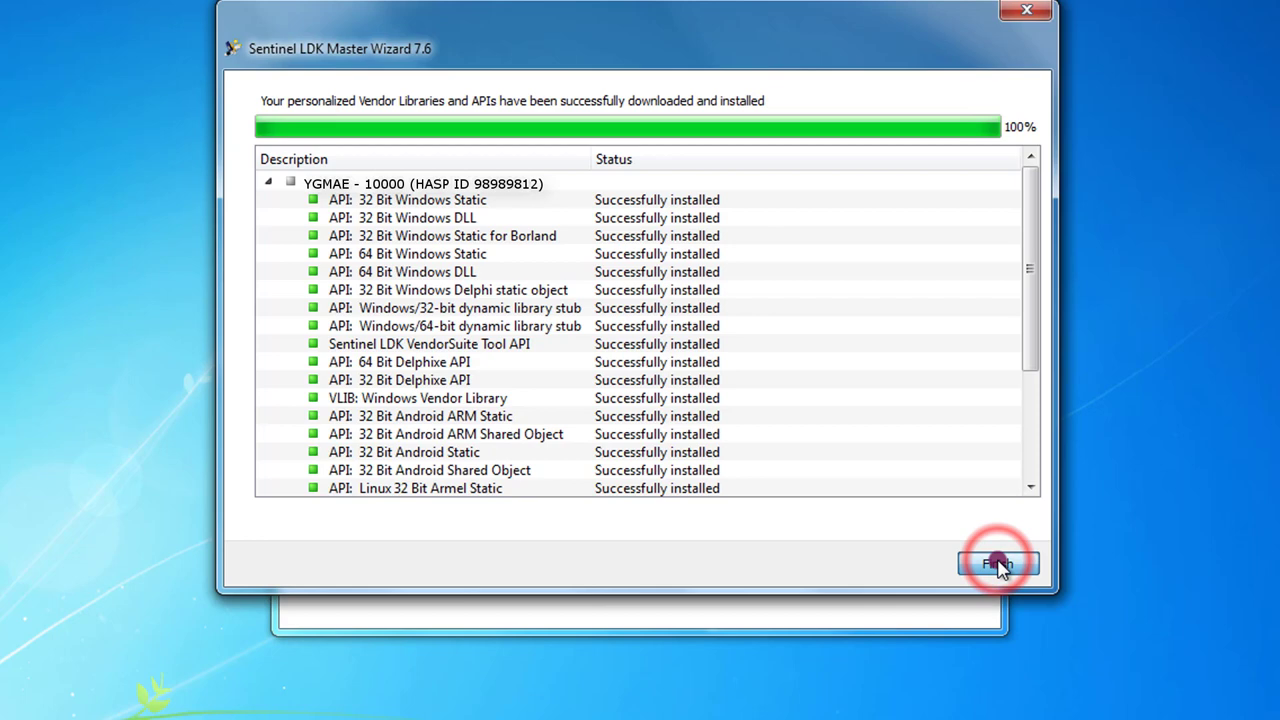
click(996, 564)
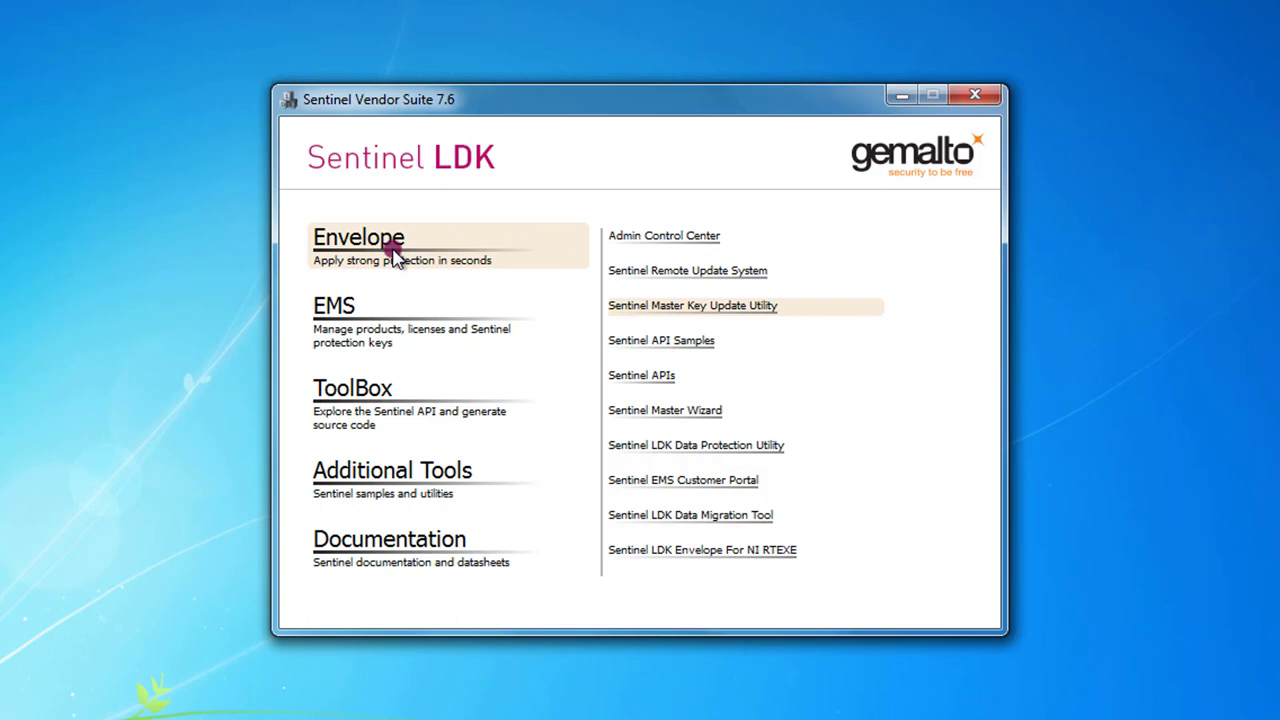
- Launch Sentinel LDK Envelope and go to its Edit menu for Settings
click(358, 236)
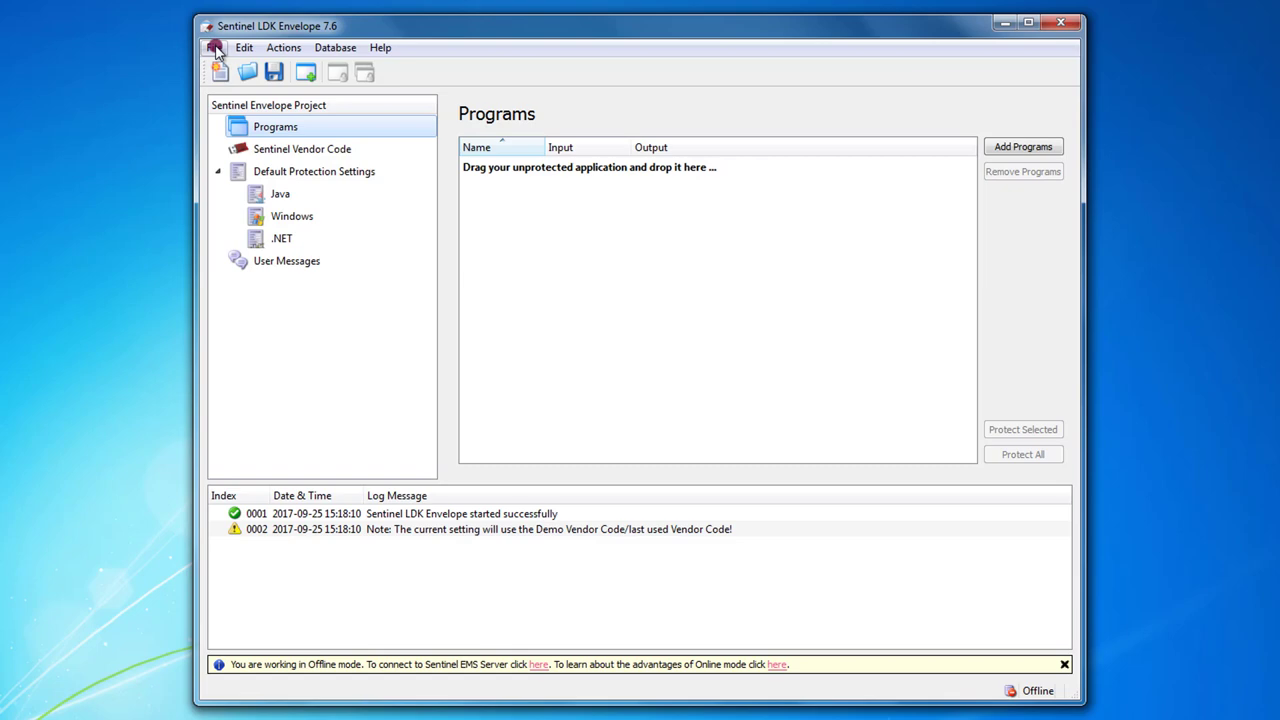
click(214, 48)
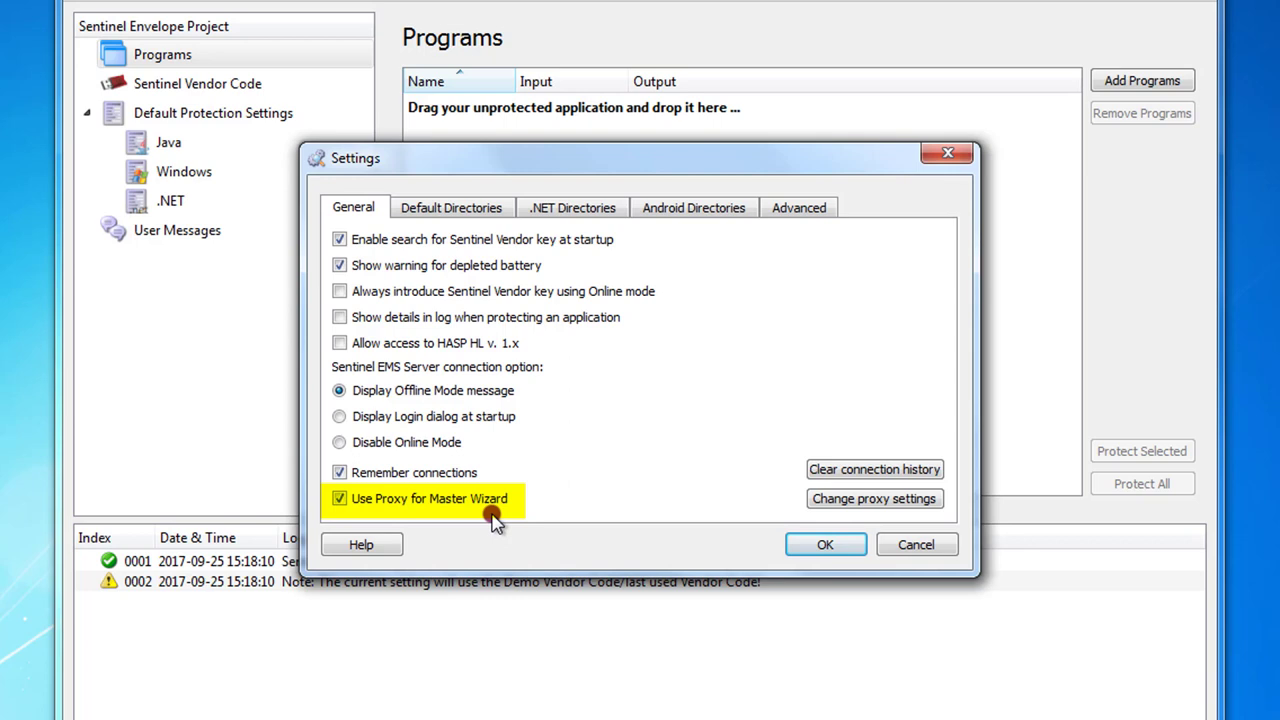
- Leave Use Proxy for Master Wizard enabled on the General tab and save the settings
click(340, 498)
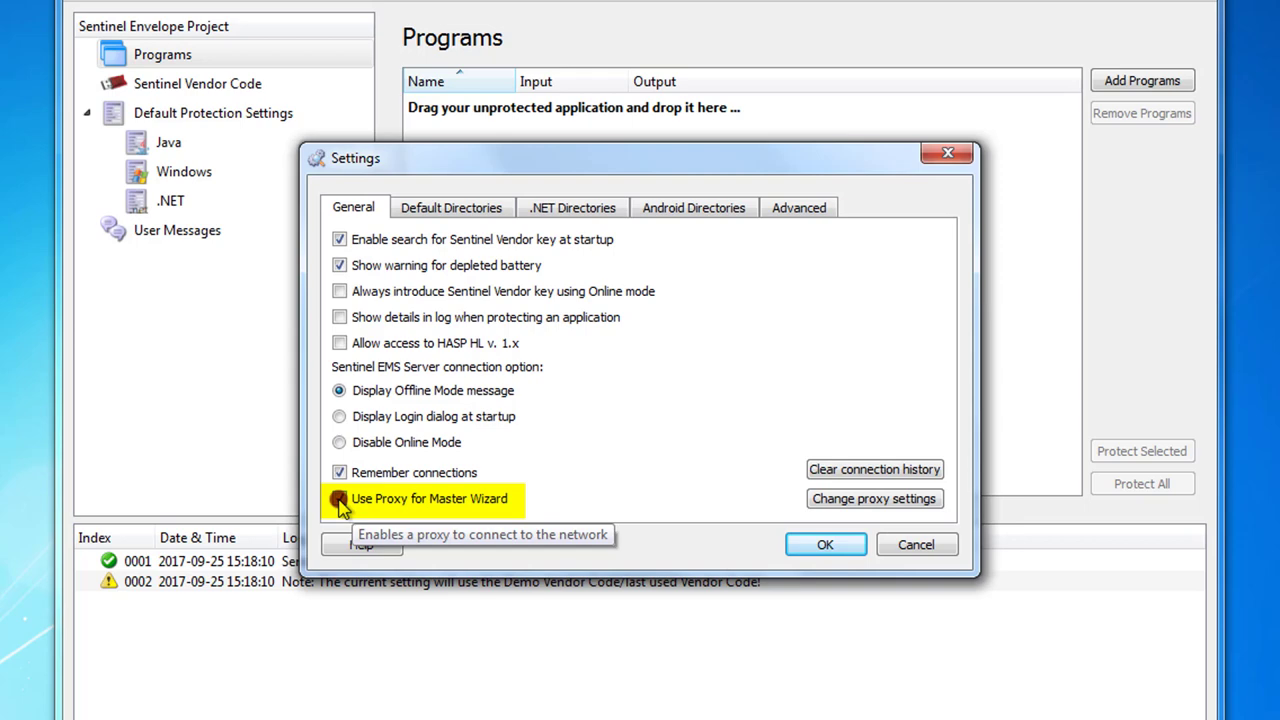
click(872, 498)
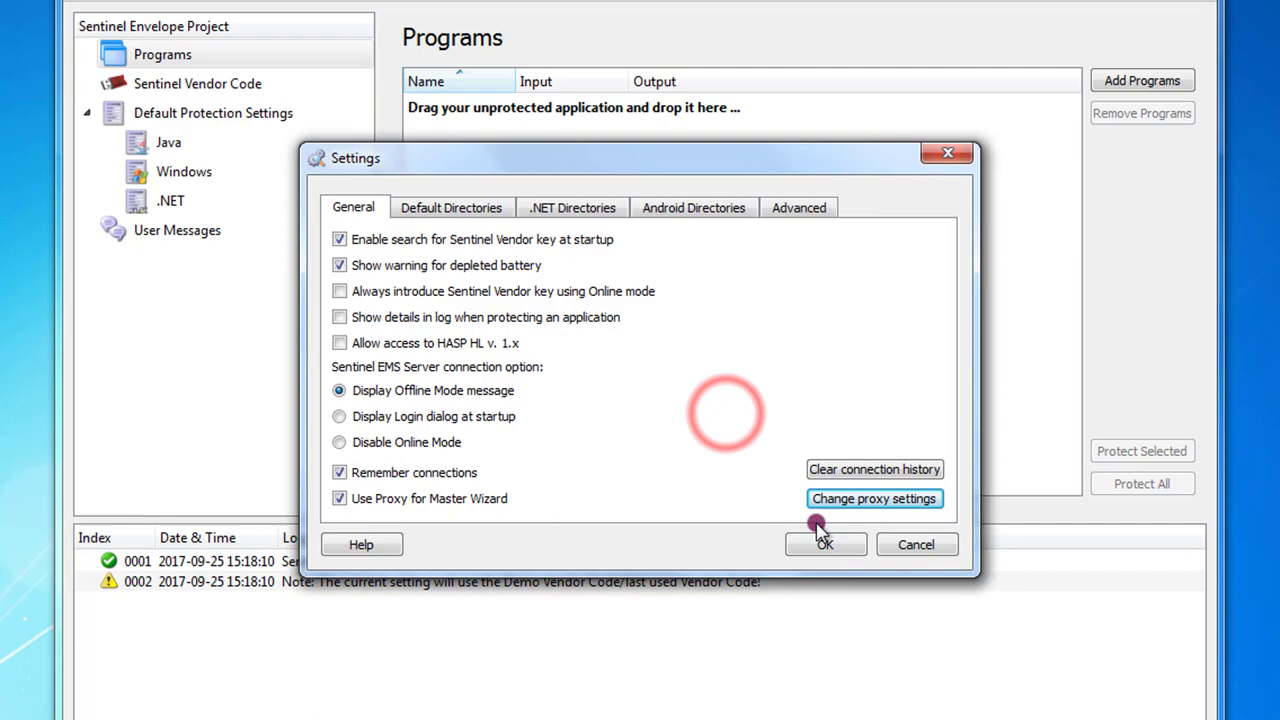
click(824, 544)
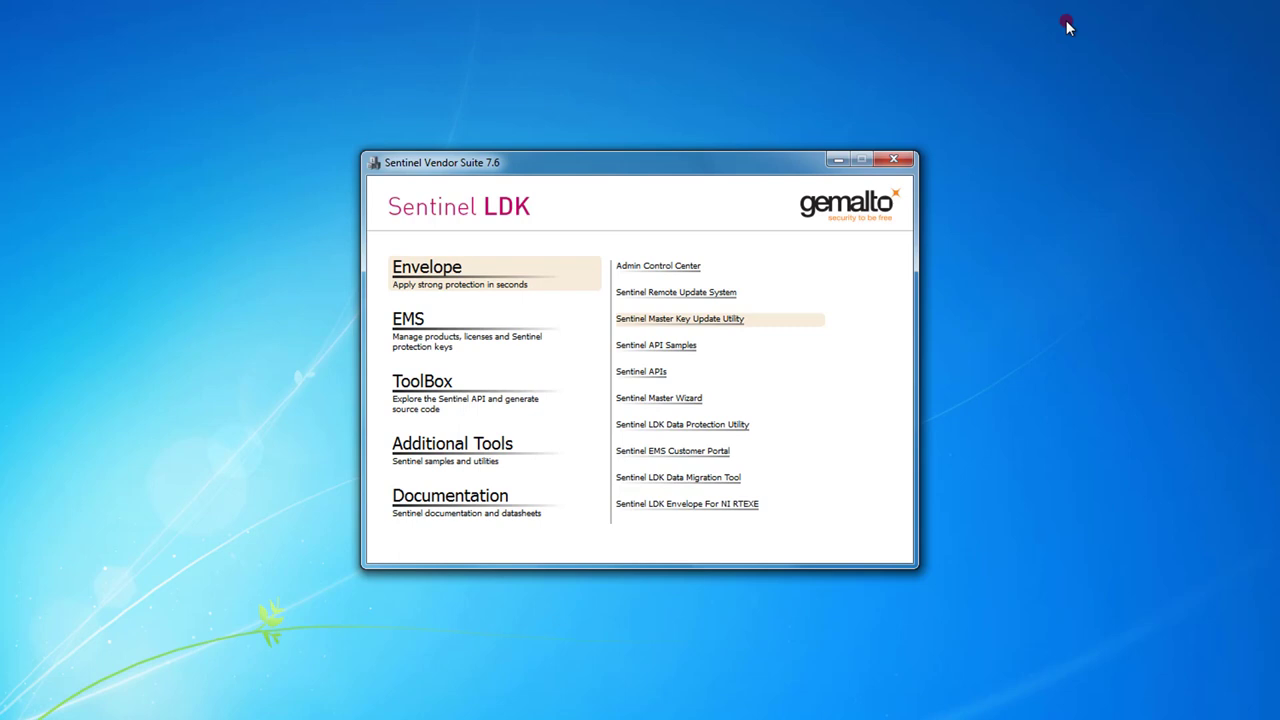